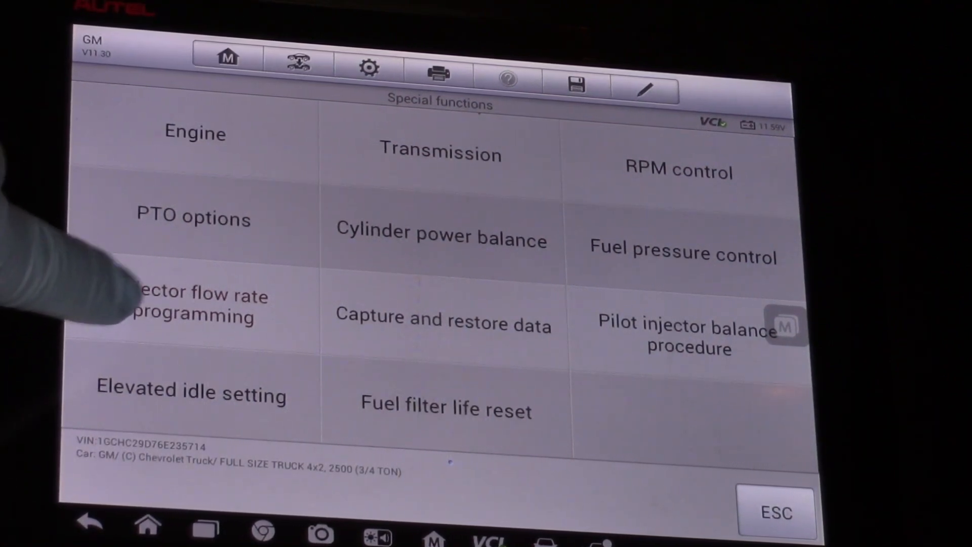
Step: Bring up the Reprogram injector flow rates list showing each injector's stored code
{"action": "left_click", "coordinate": [192, 305]}
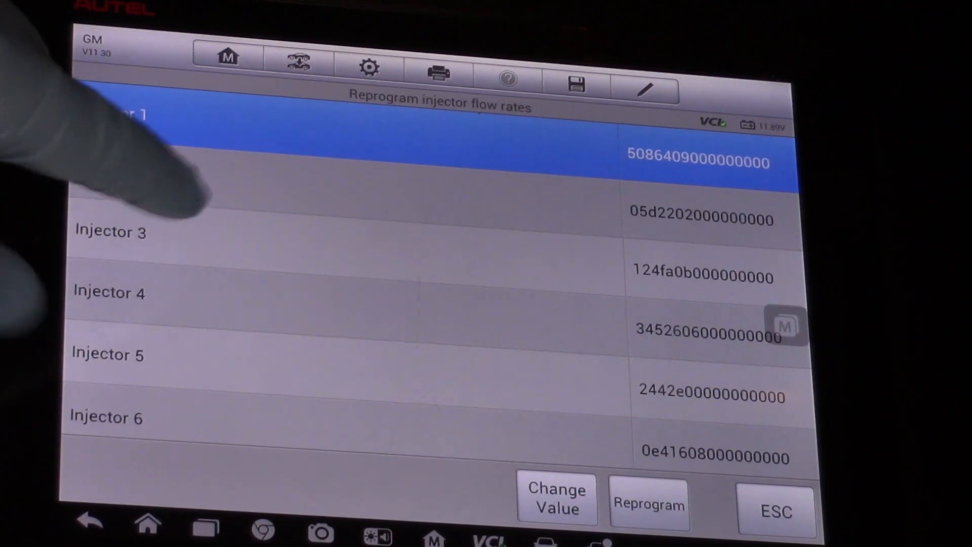
Step: Select Injector 3 so its code 124FA0B000000000 is ready for a new value
{"action": "left_click", "coordinate": [110, 231]}
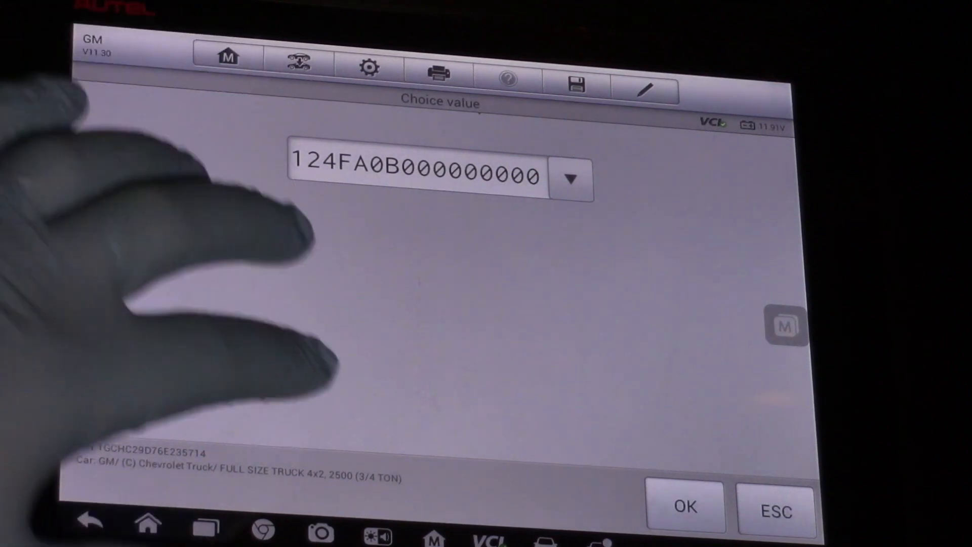
Step: Enter the new injector tag code 5081E padded with zeros in Injector 3's value field
{"action": "left_click", "coordinate": [422, 174]}
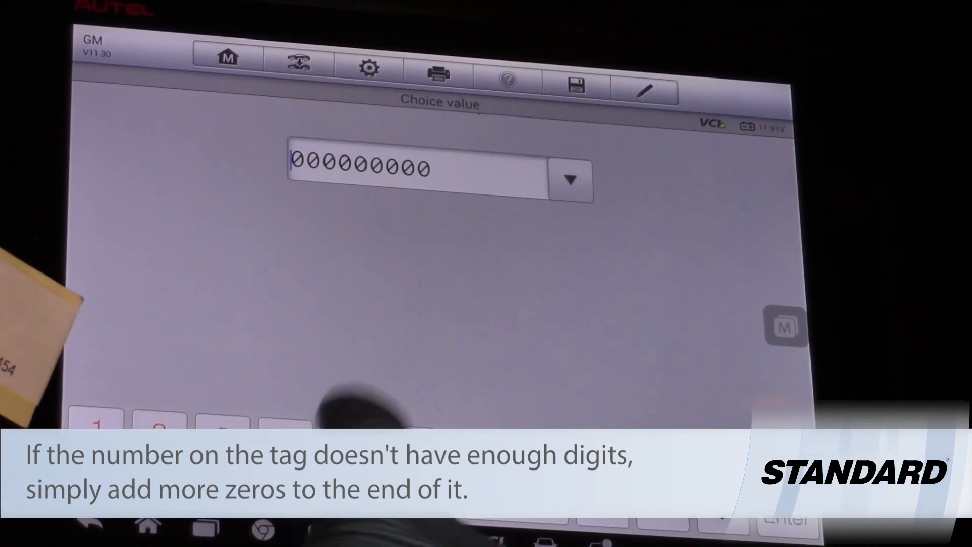
{"action": "type", "text": "5"}
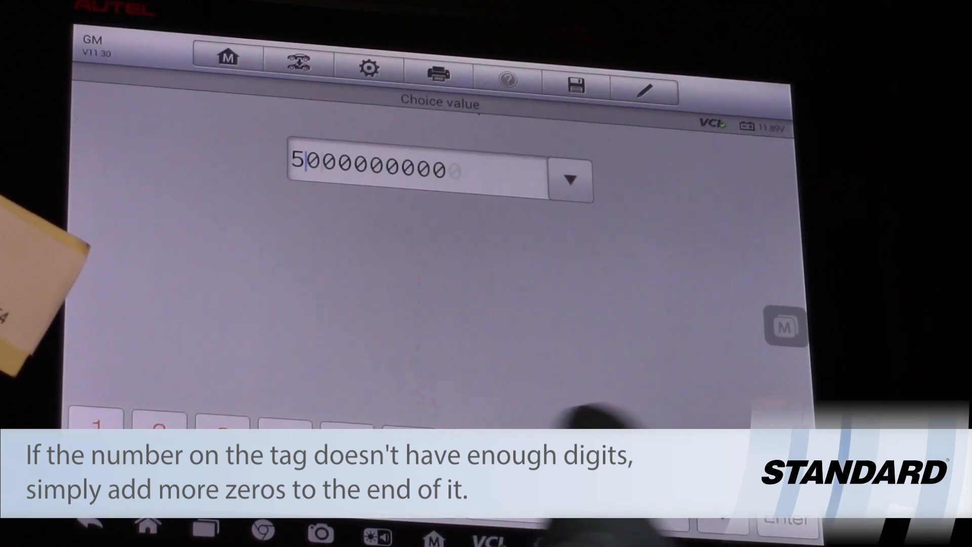
{"action": "type", "text": "08"}
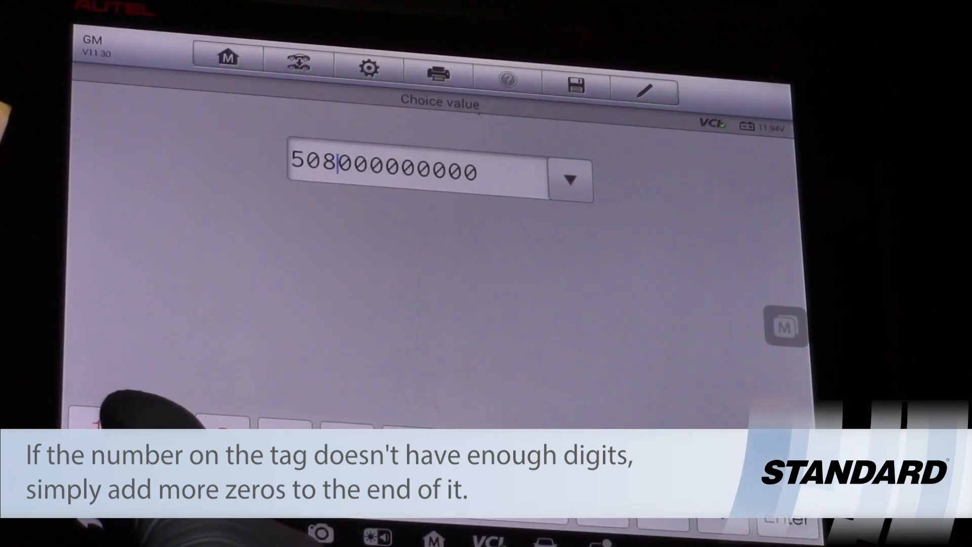
{"action": "type", "text": "1E"}
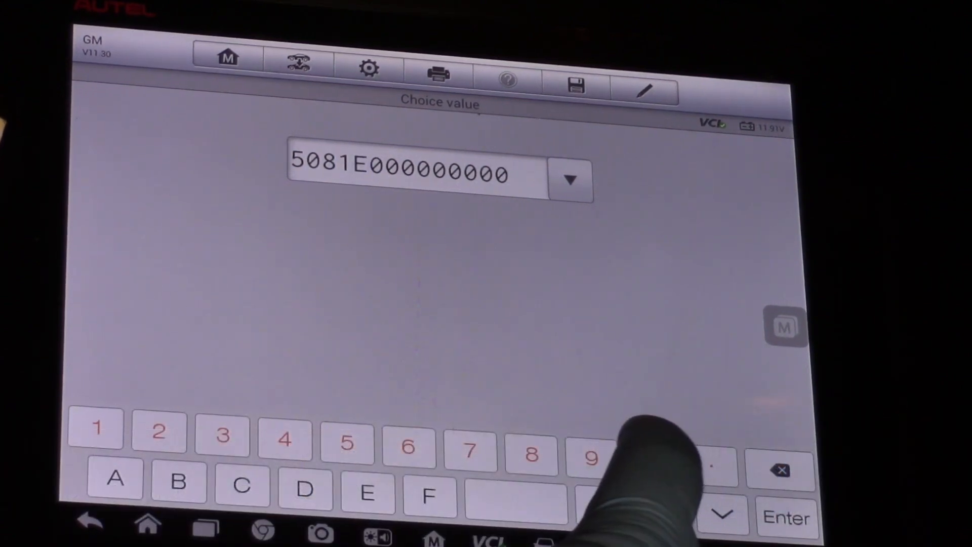
{"action": "left_click", "coordinate": [650, 462]}
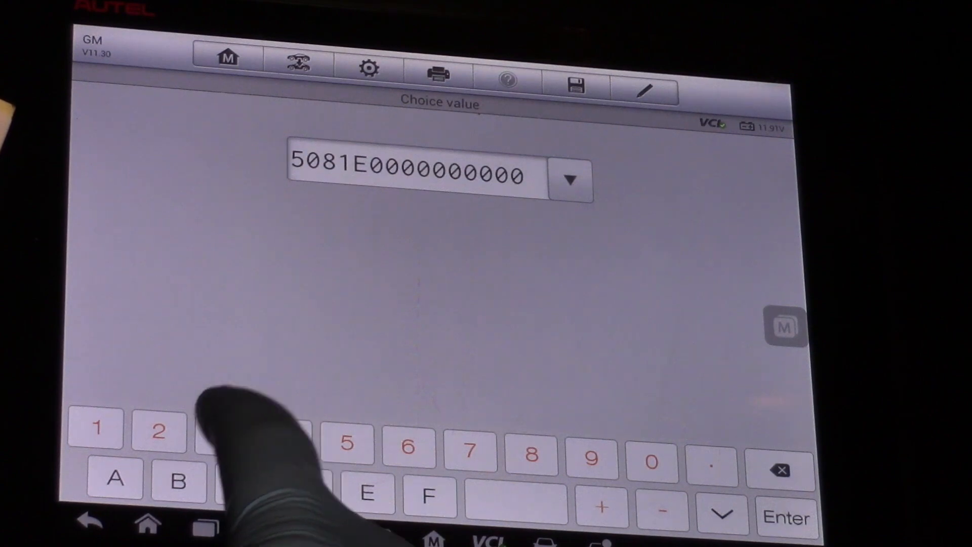